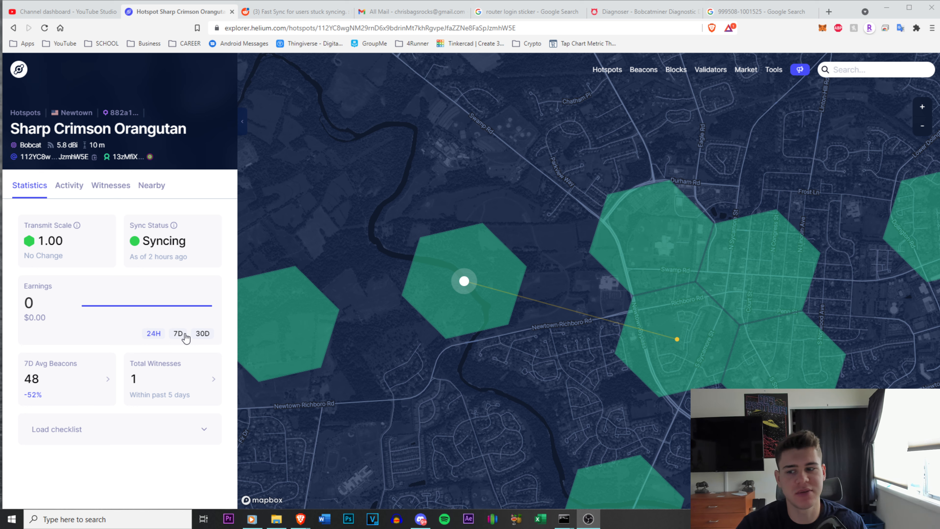
Switch the Earnings card from 7D to 30D, showing 6.671 HNT over 30 days
click(178, 334)
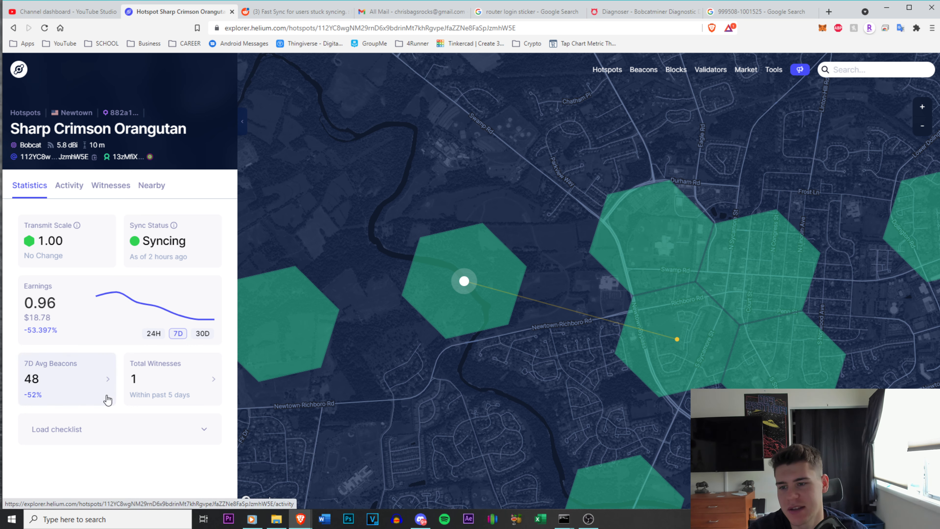
click(202, 333)
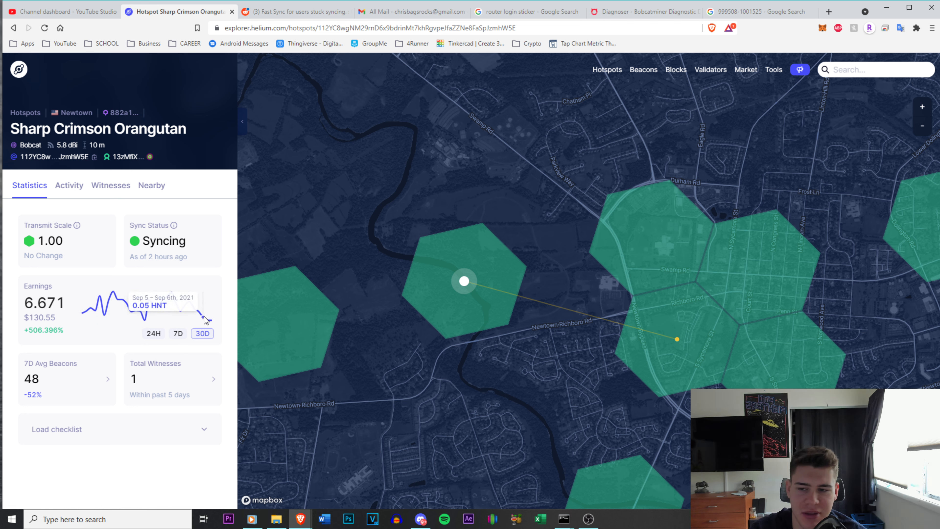
mouse_move(154, 323)
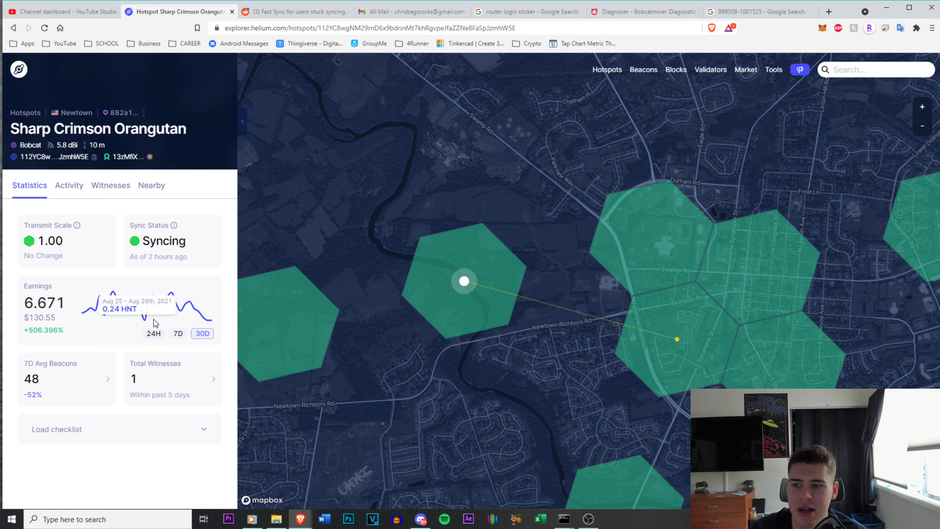
mouse_move(179, 316)
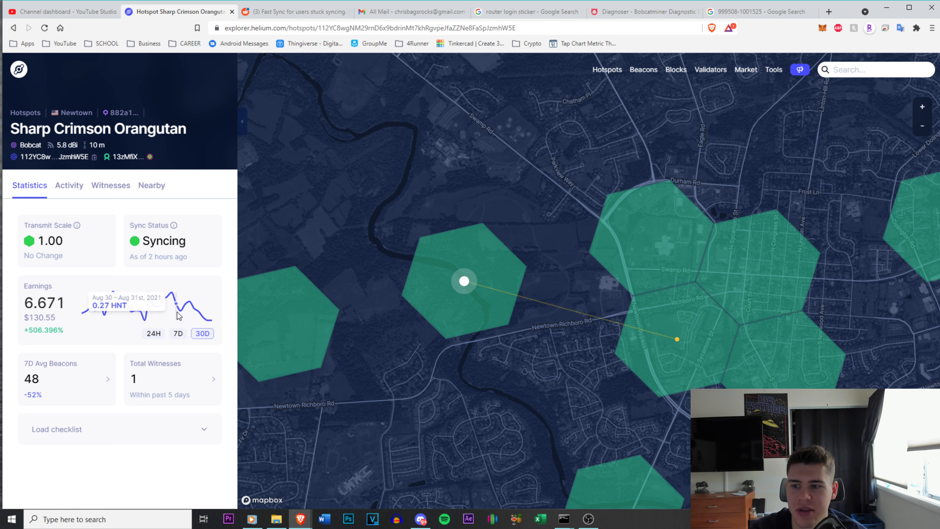
mouse_move(204, 319)
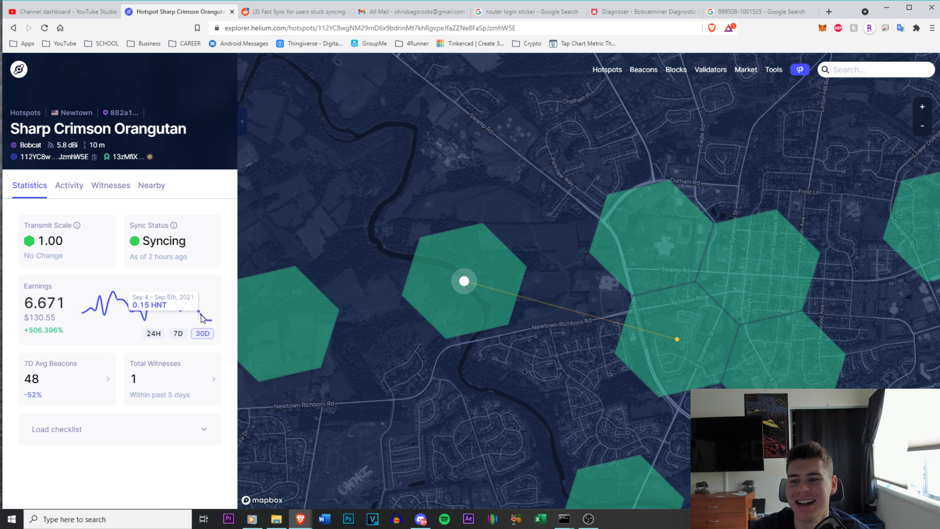
mouse_move(492, 261)
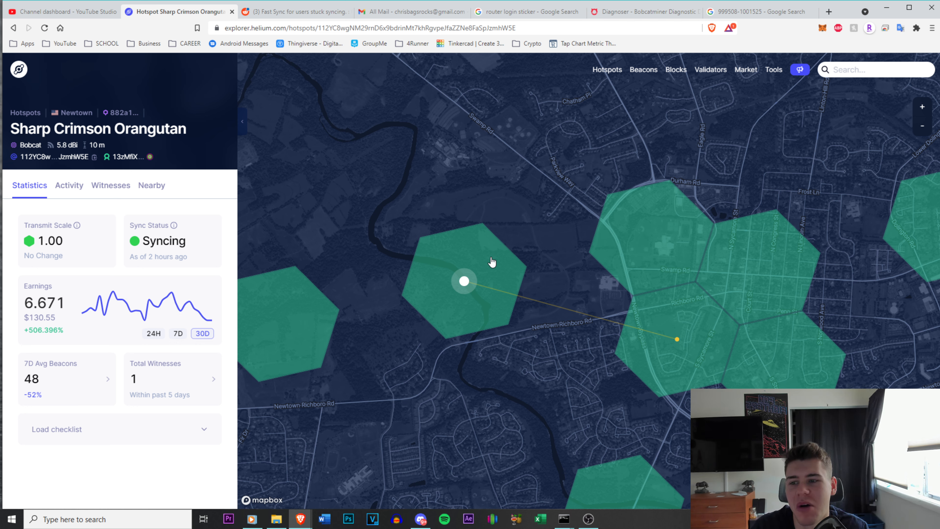
mouse_move(516, 186)
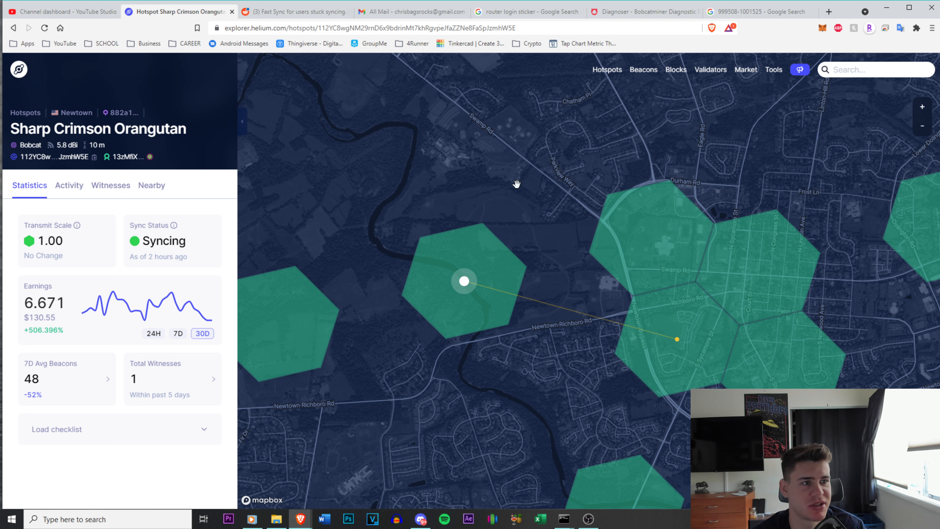
mouse_move(352, 133)
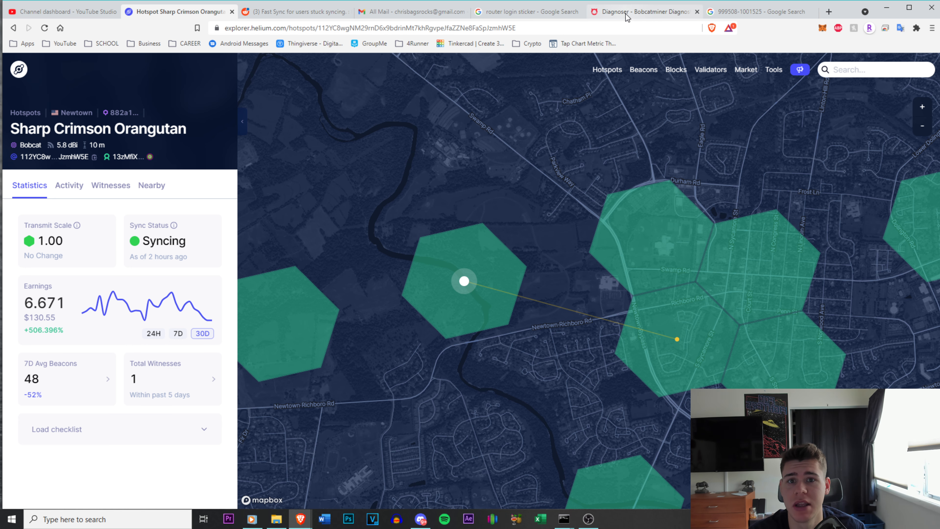
View the miner's Sync Status in Bobcat Diagnoser and pick out the 17-block gap value
click(629, 12)
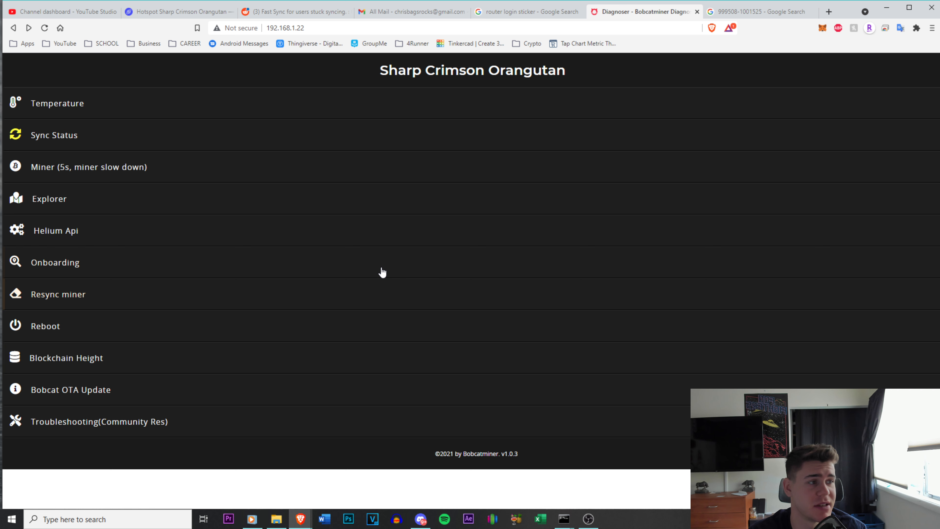
click(53, 135)
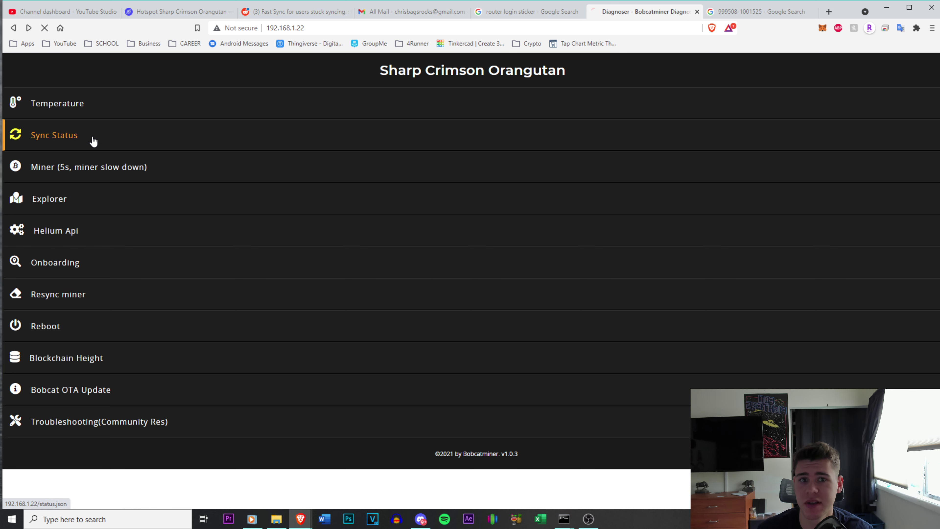
mouse_move(102, 151)
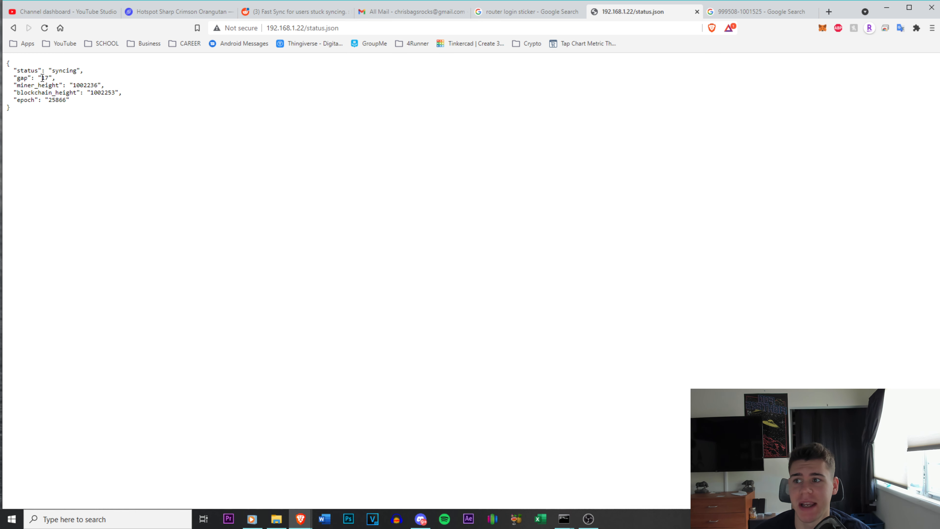
double_click(45, 79)
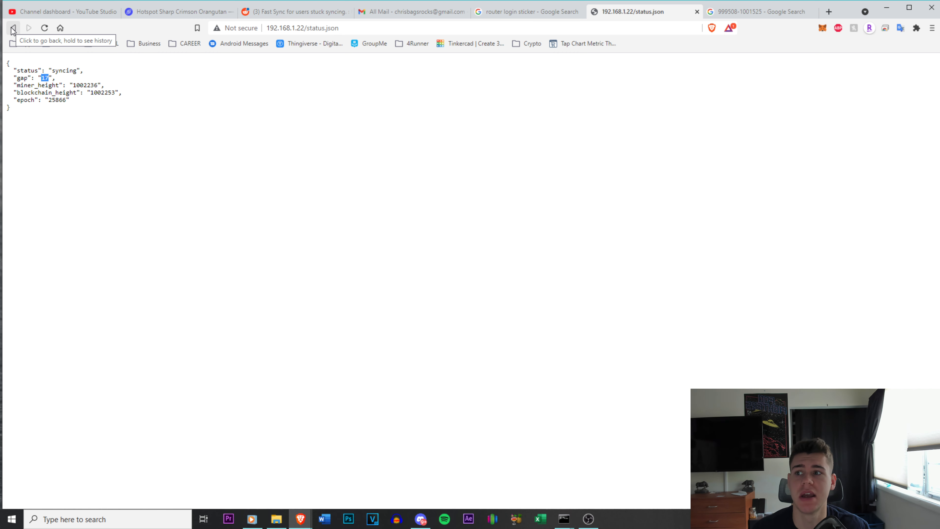
click(13, 27)
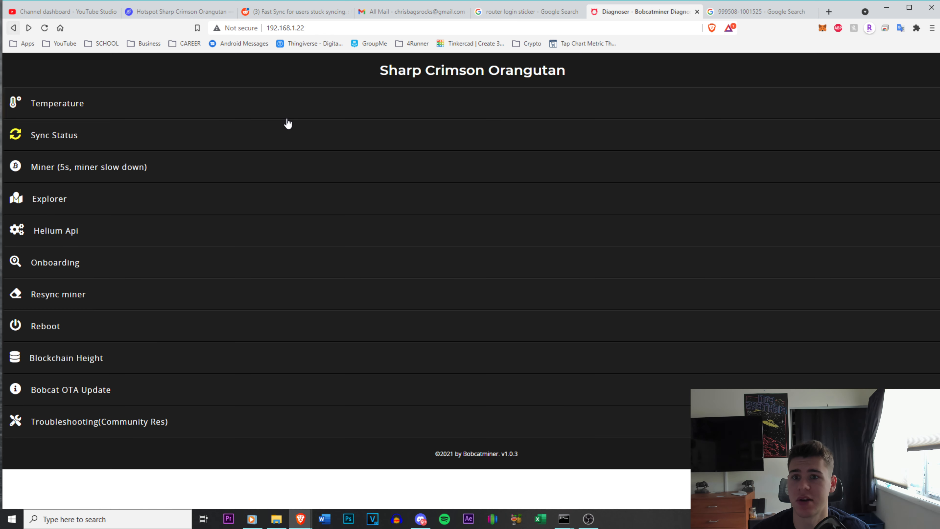
mouse_move(242, 83)
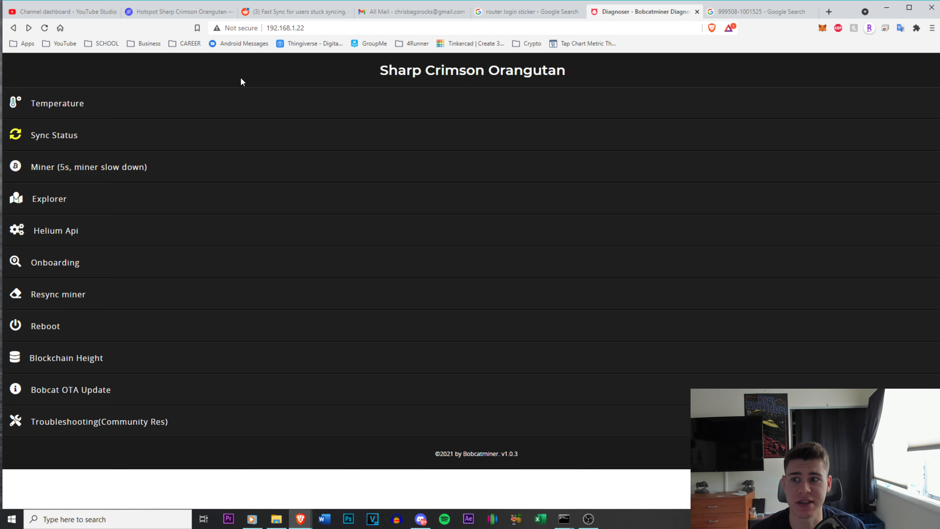
Bring up the Reddit 'Fast Sync for users stuck syncing' post
click(289, 12)
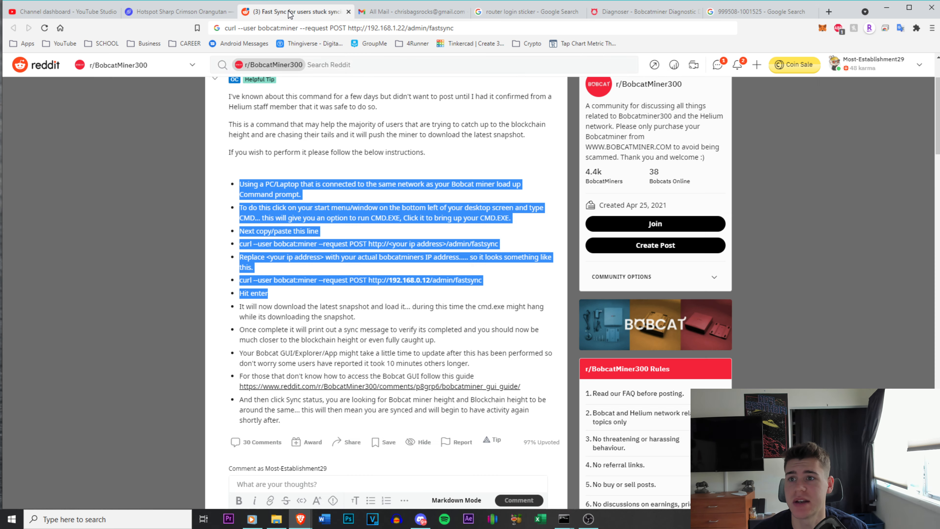
Read through the Reddit fast-sync instructions, then search Windows for Command Prompt
scroll(up, 3)
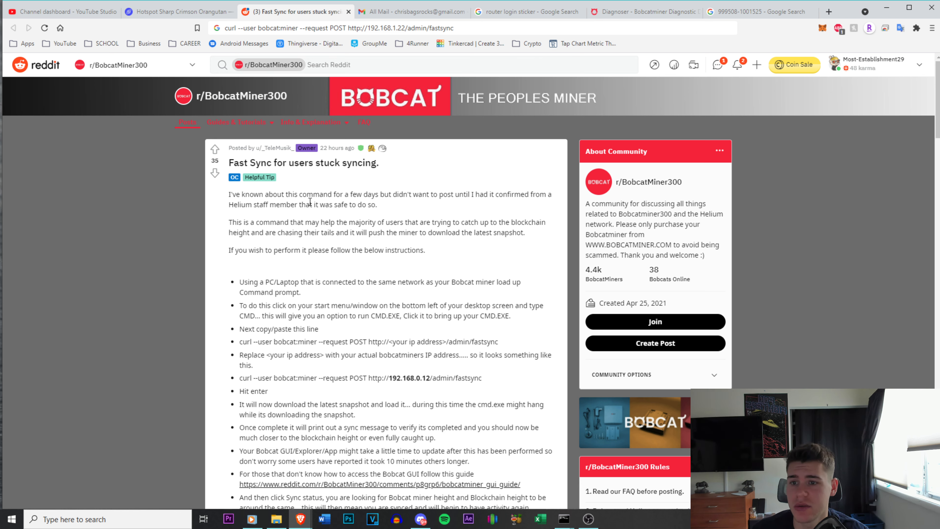
mouse_move(230, 194)
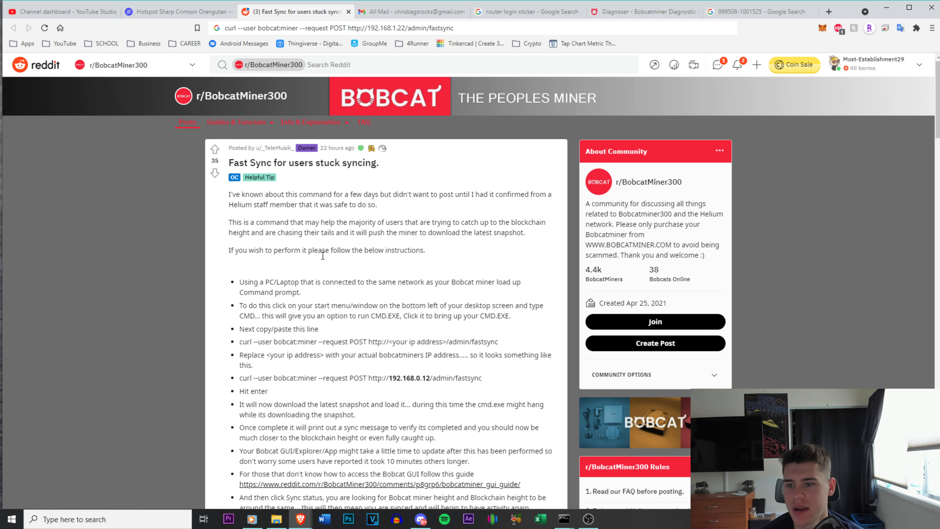
mouse_move(417, 222)
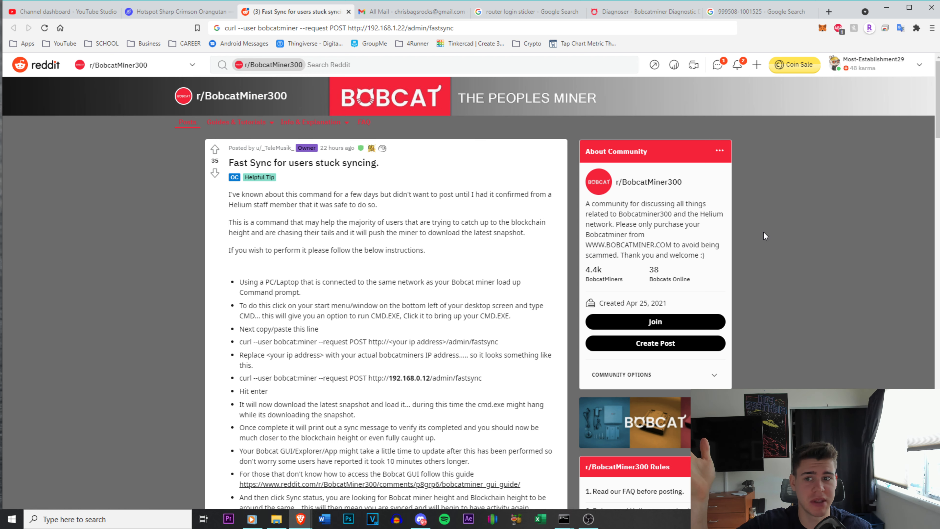
mouse_move(781, 239)
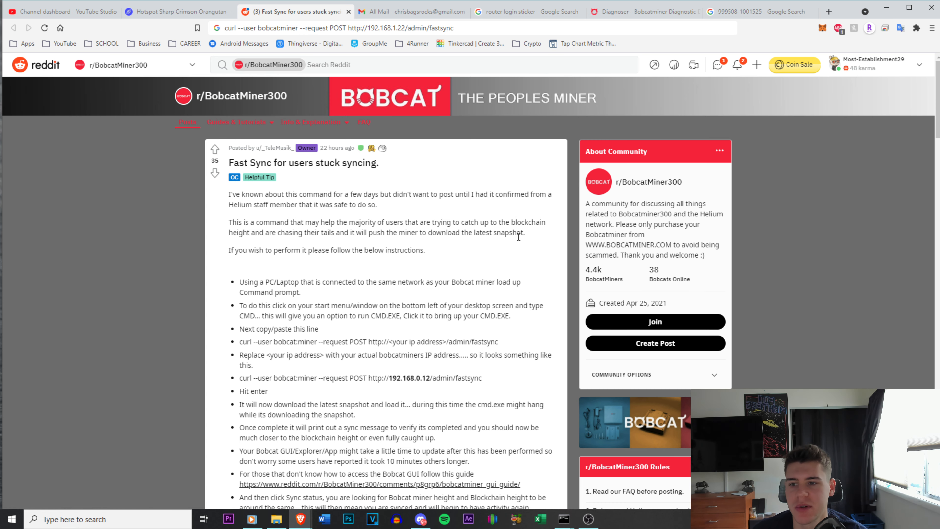
scroll(down, 3)
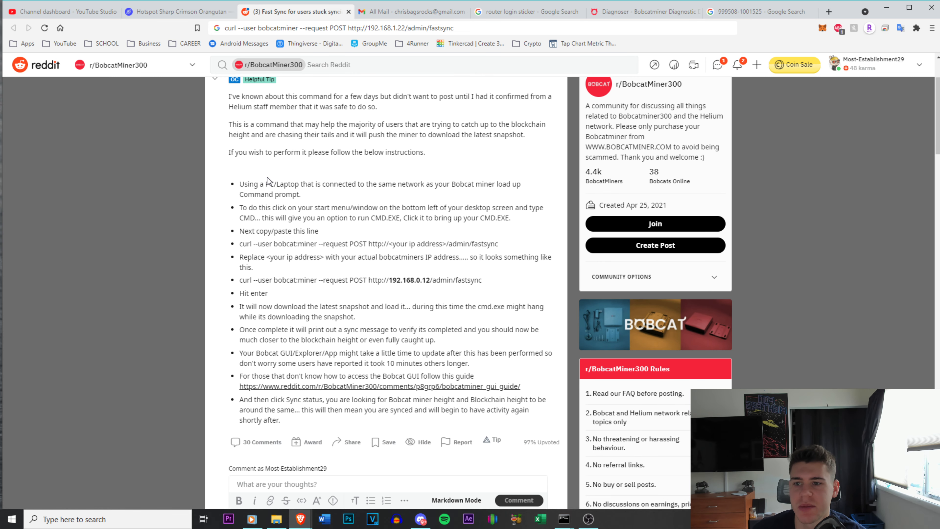
mouse_move(333, 197)
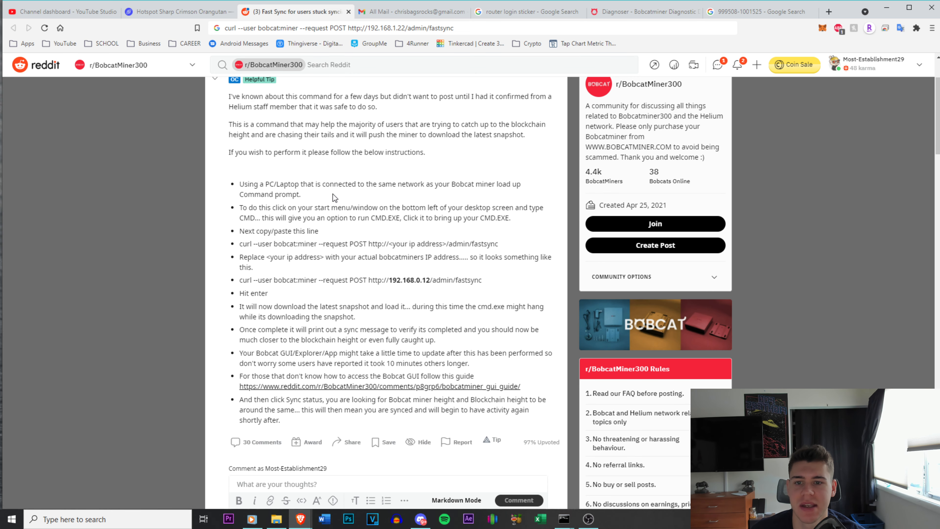
mouse_move(461, 237)
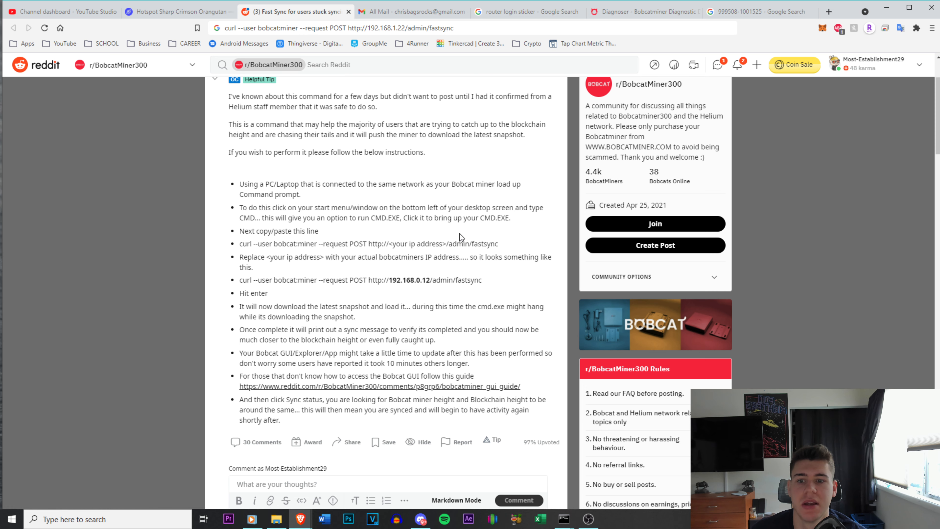
click(12, 519)
text(cmd)
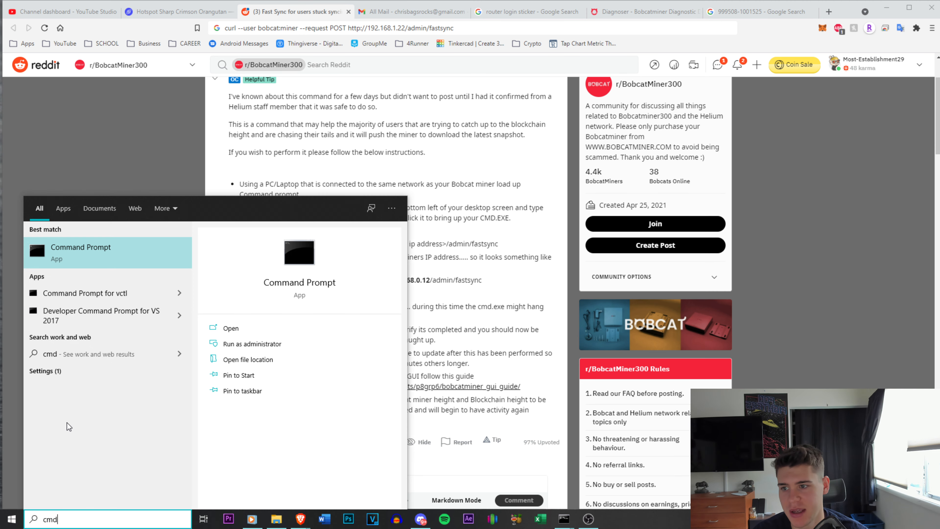
Launch Command Prompt from the search results and bring the Reddit post back to the front
click(81, 253)
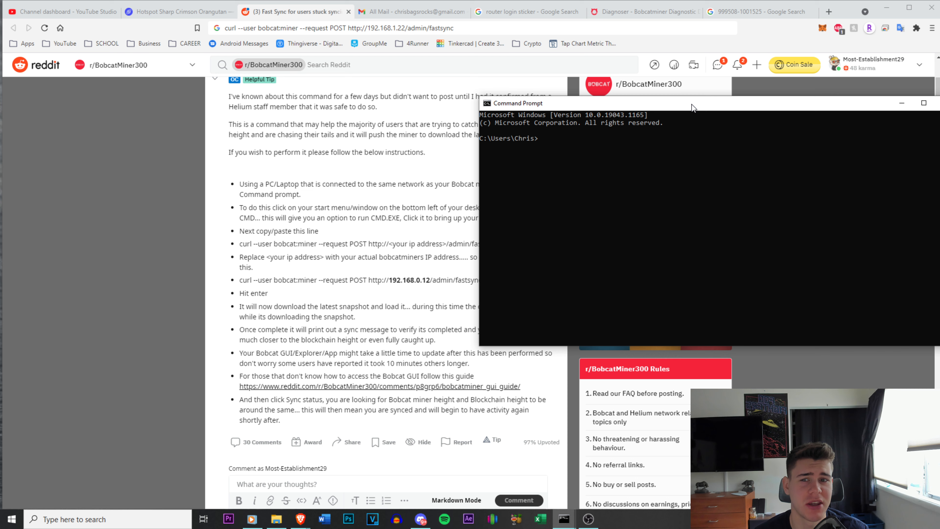
mouse_move(571, 105)
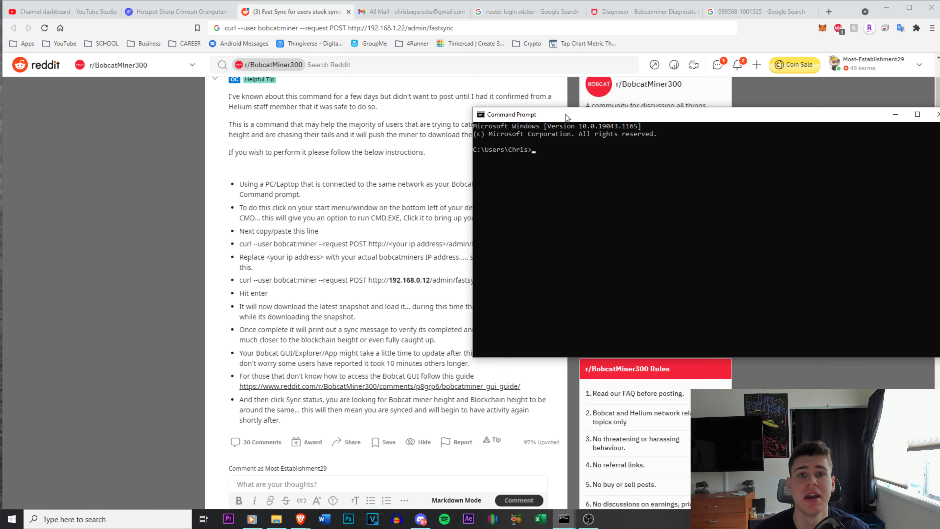
mouse_move(518, 80)
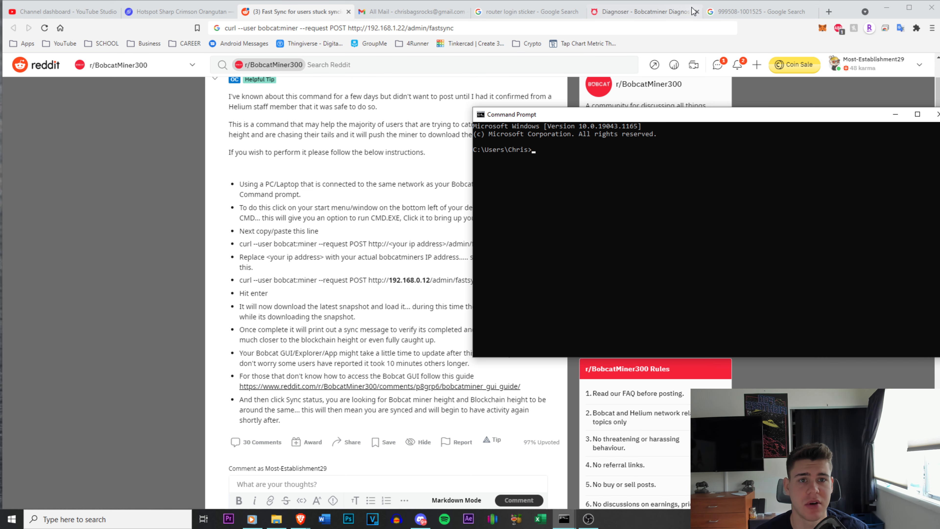
click(939, 114)
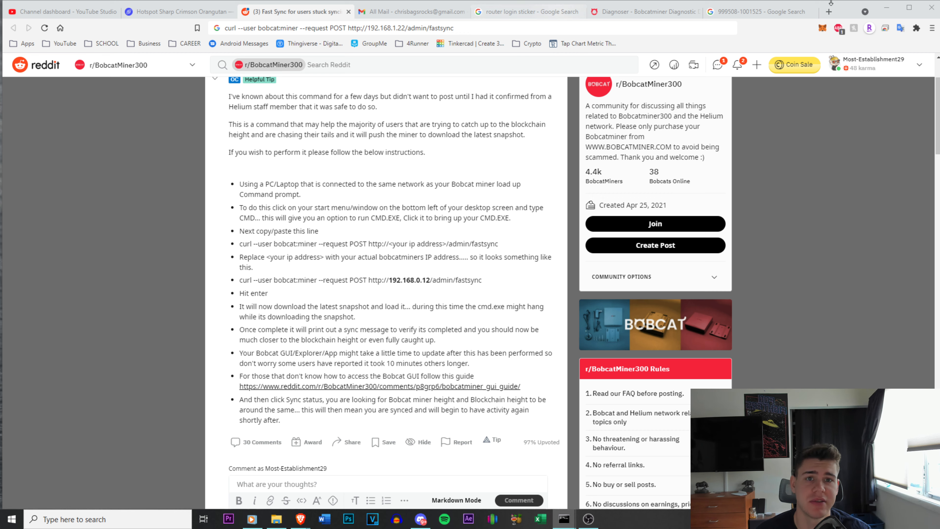
Review the router login sticker image results, then switch to the All Mail inbox
click(530, 12)
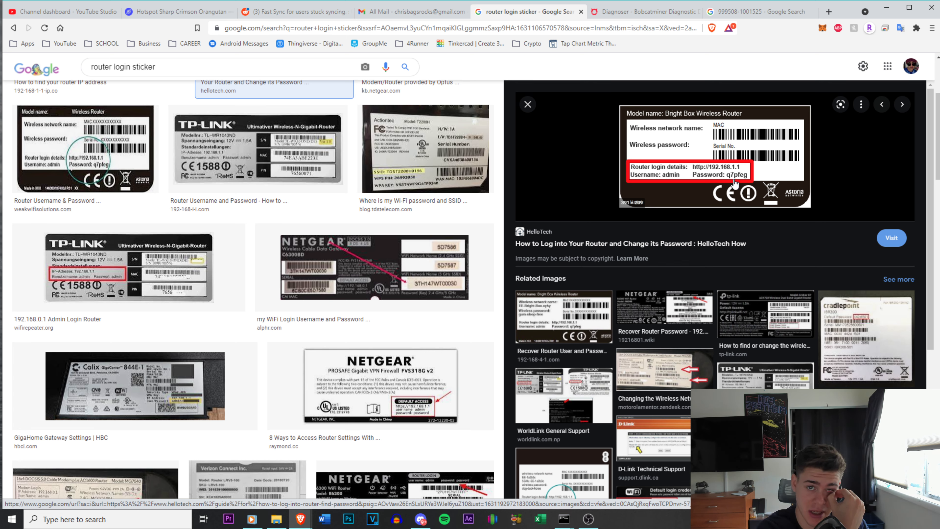
mouse_move(629, 178)
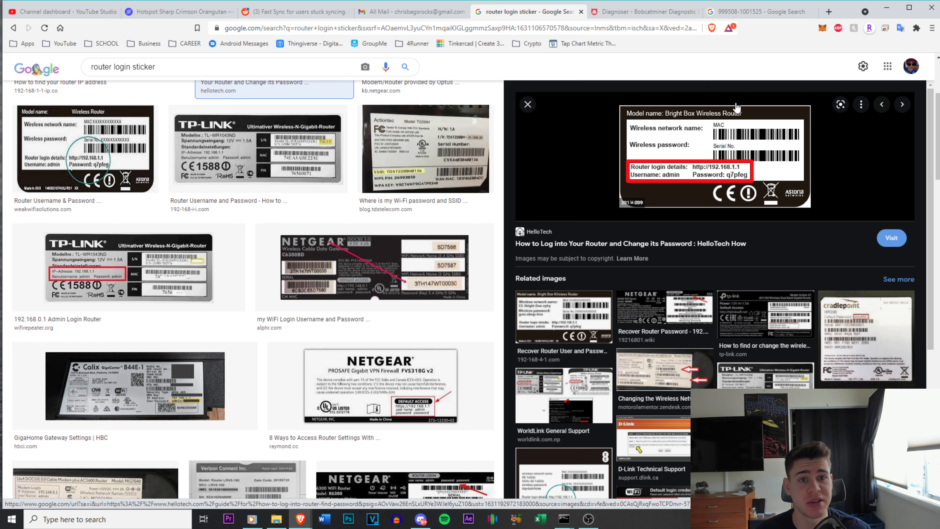
mouse_move(608, 204)
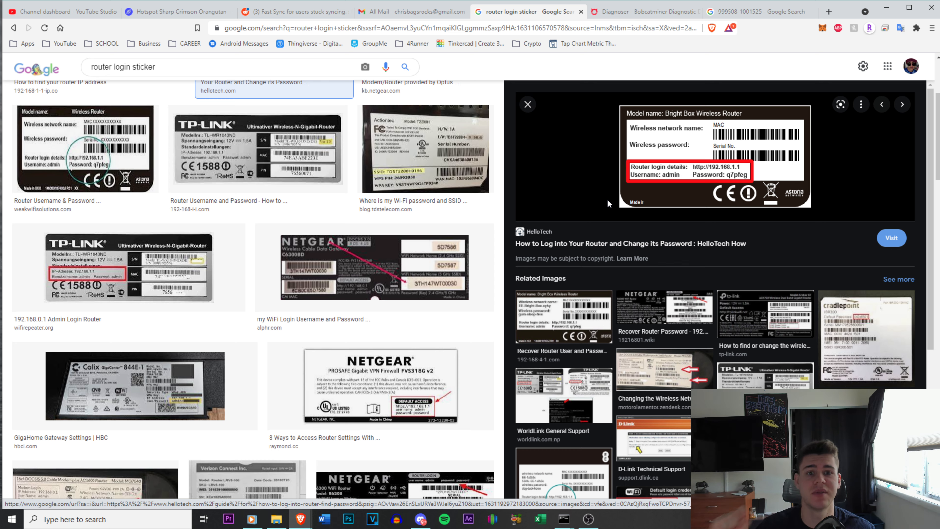
mouse_move(493, 157)
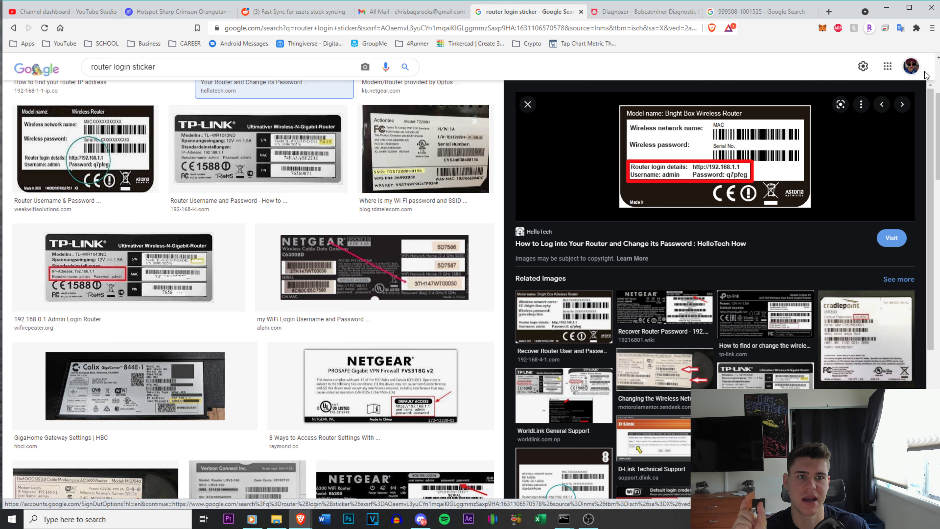
mouse_move(426, 15)
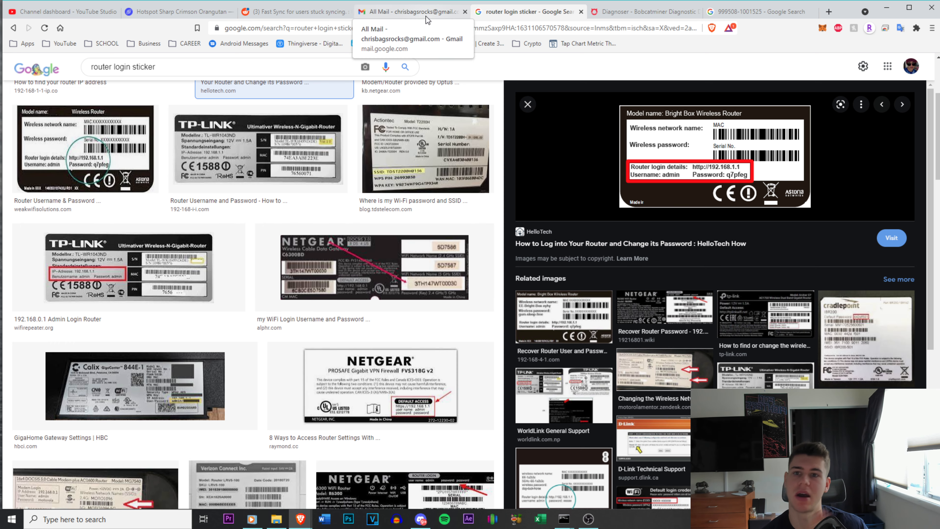
click(422, 13)
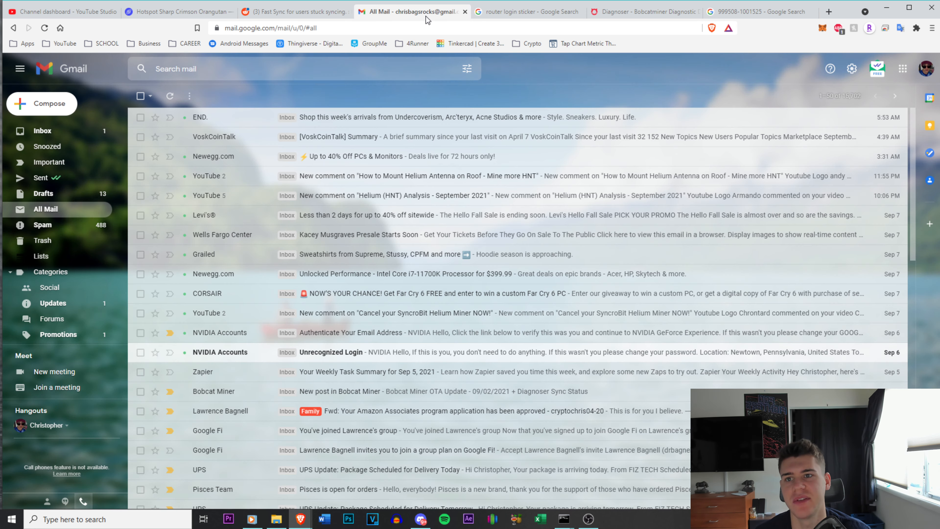
Return to the fast-sync post and select the <your ip address> placeholder in its curl command
click(291, 12)
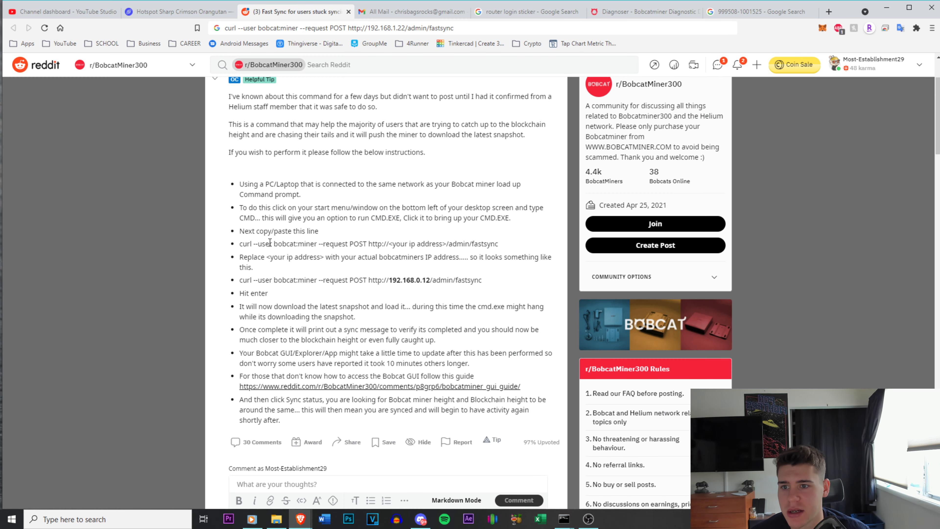
mouse_move(243, 231)
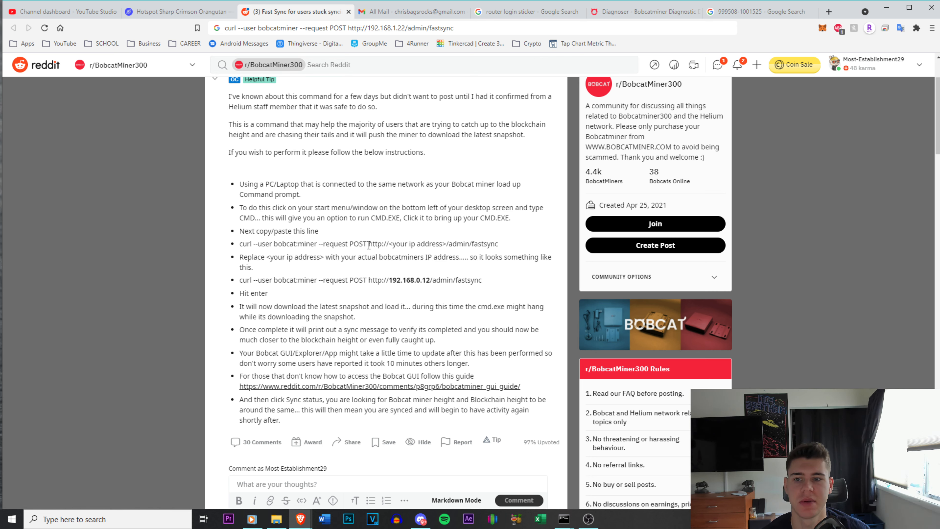
drag(369, 244, 451, 243)
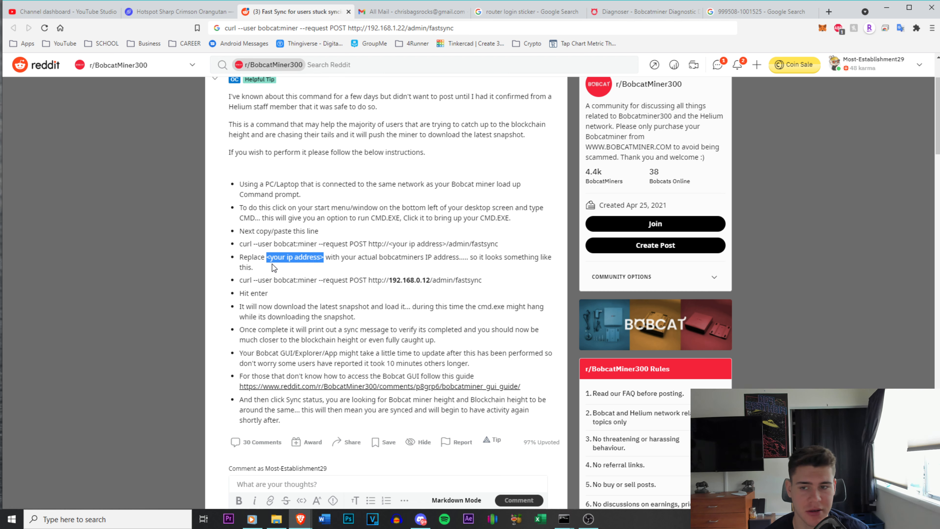
click(273, 262)
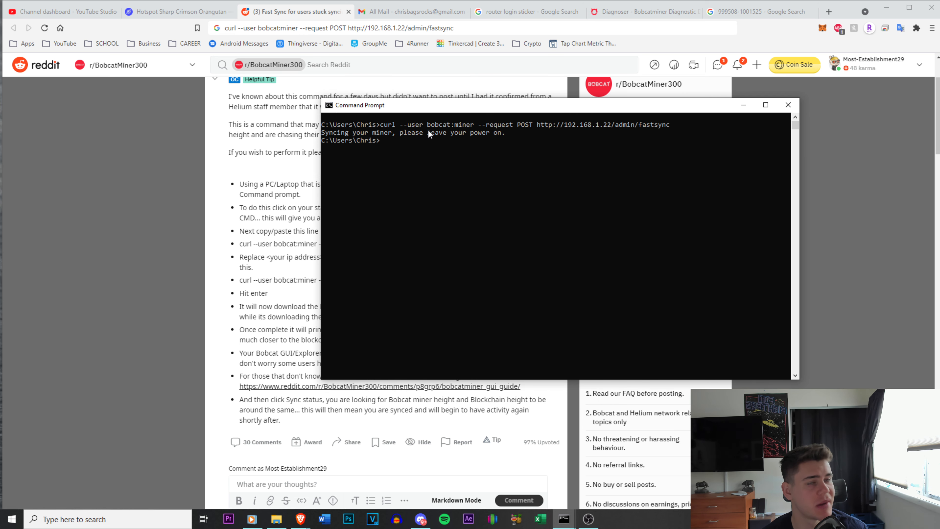
mouse_move(330, 140)
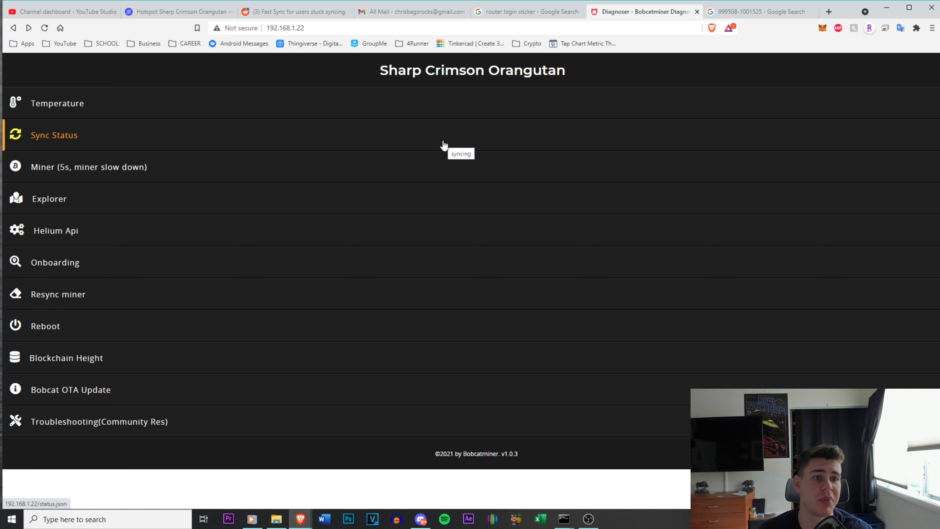
mouse_move(731, 15)
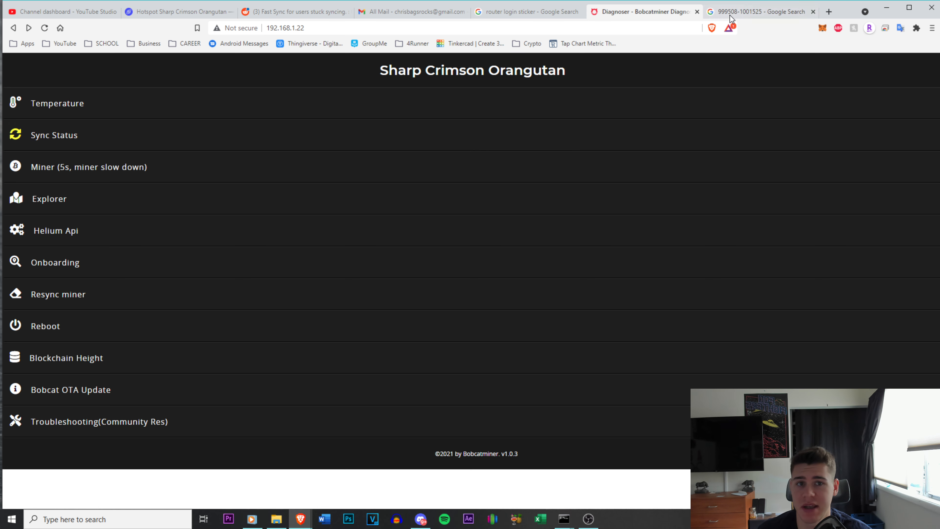
click(759, 11)
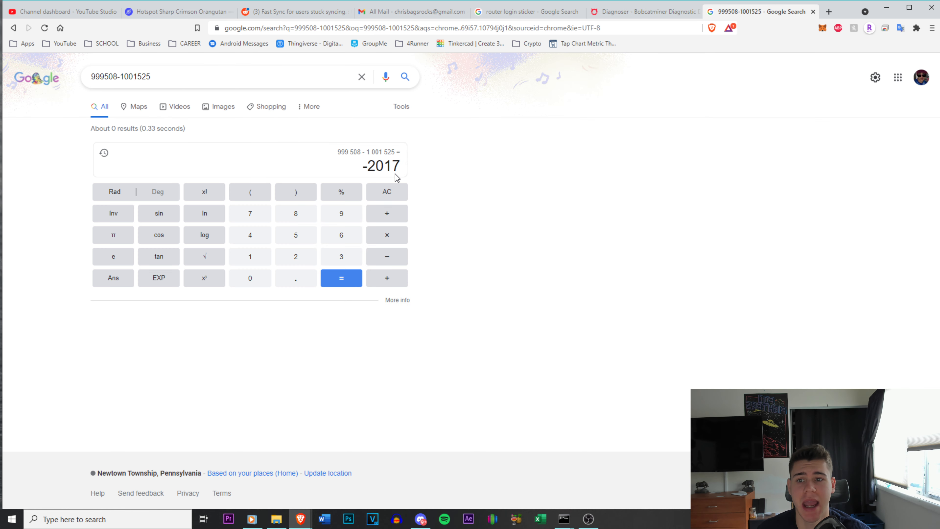
mouse_move(621, 22)
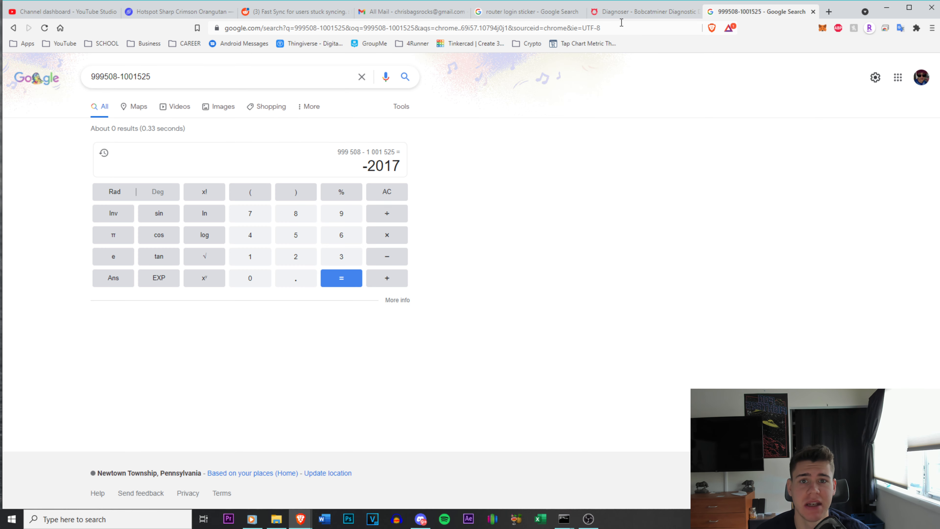
click(643, 12)
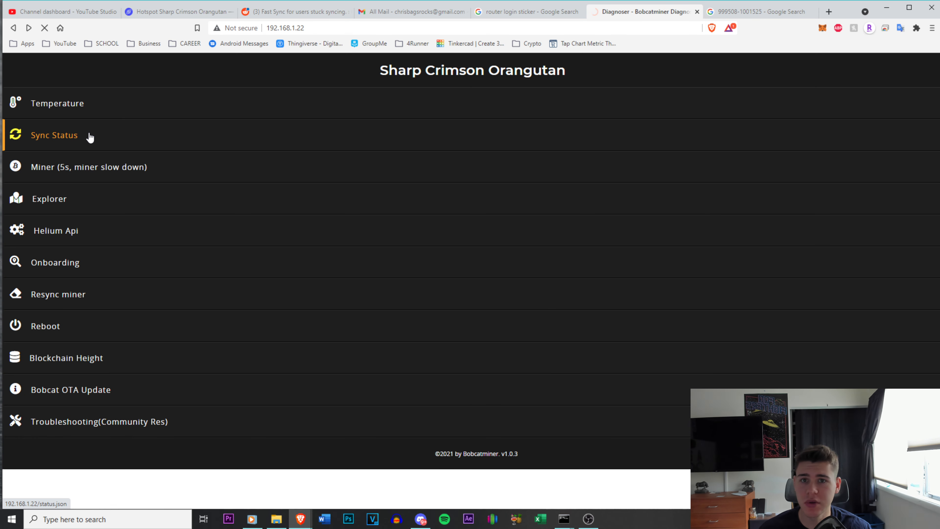
View status.json showing miner height 1002240 vs 1002256 and pick out the gap of 16
click(54, 135)
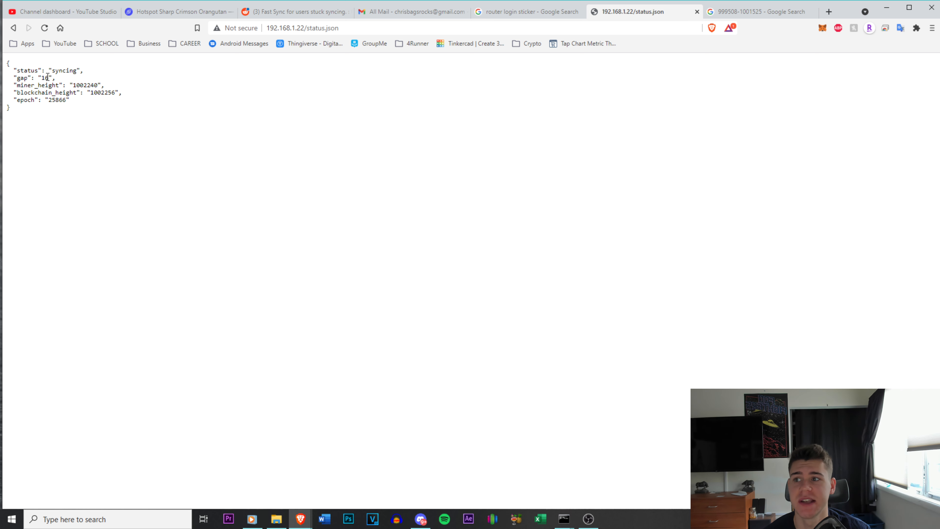
double_click(44, 79)
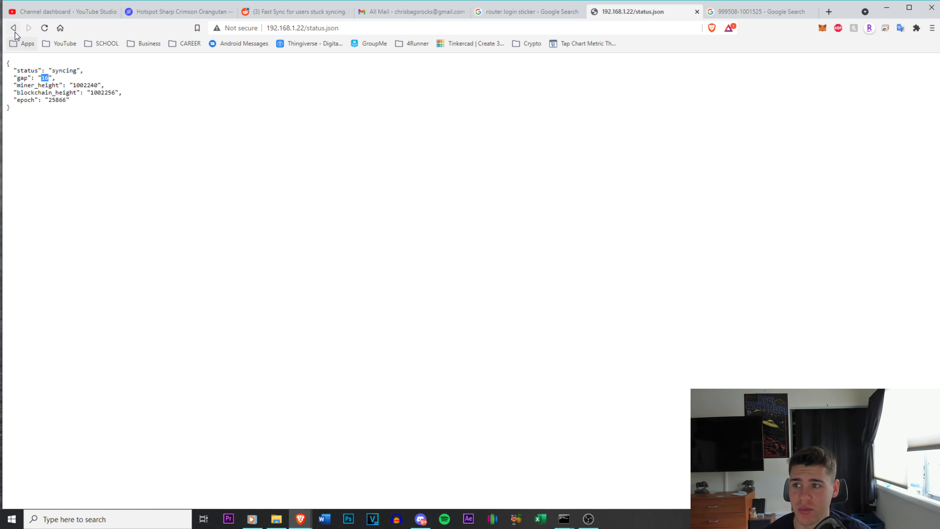
mouse_move(12, 29)
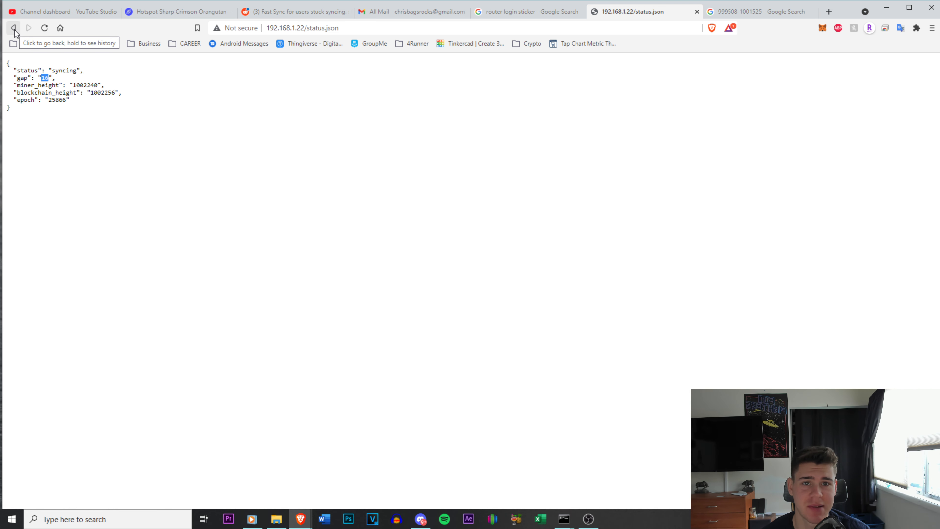
Revisit the 999508 − 1001525 = -2017 calculation, then switch to the Helium Explorer map
click(758, 12)
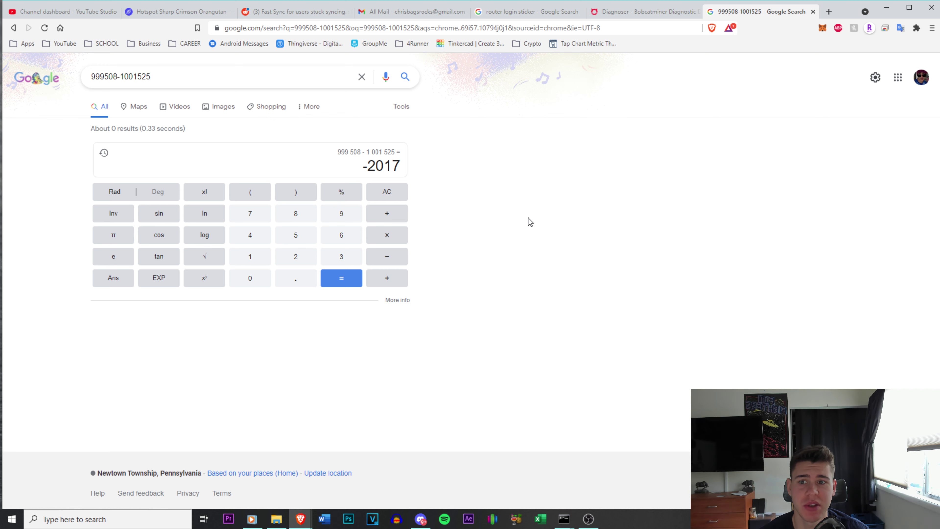
mouse_move(491, 171)
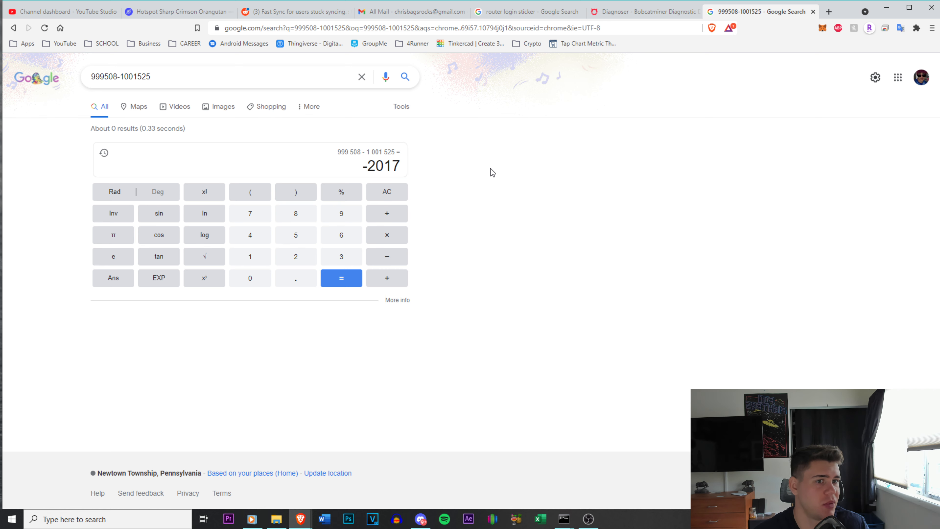
mouse_move(489, 172)
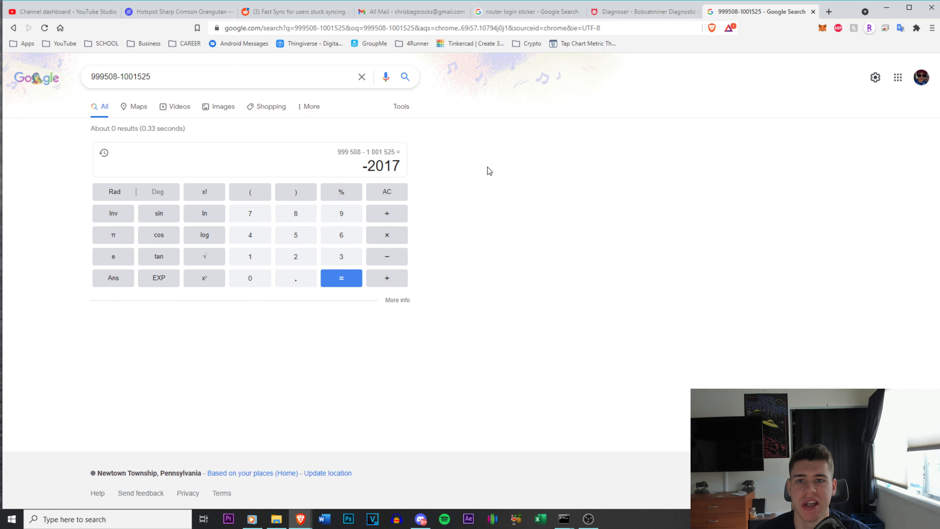
click(289, 11)
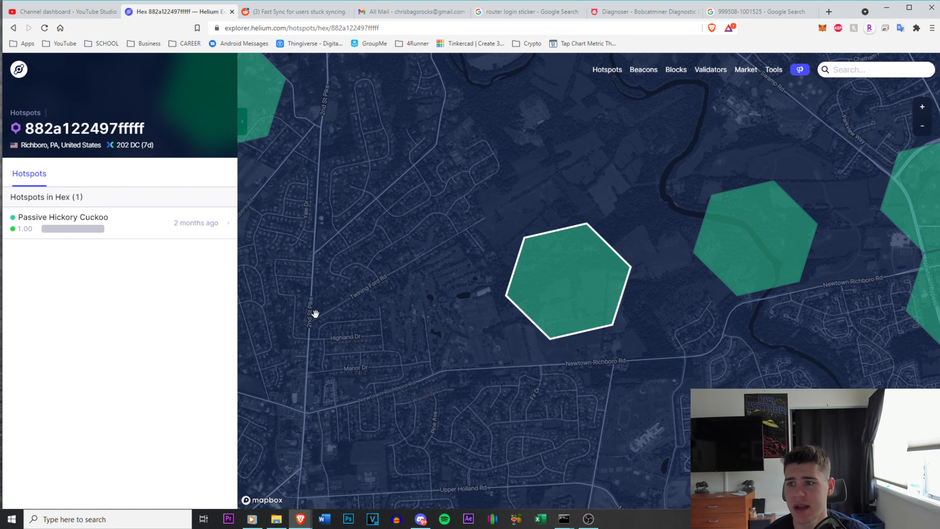
Compare nearby hotspots Passive Hickory Cuckoo and Teeny Iron Octopus, the latter earning 2.013 HNT over 7D
click(62, 217)
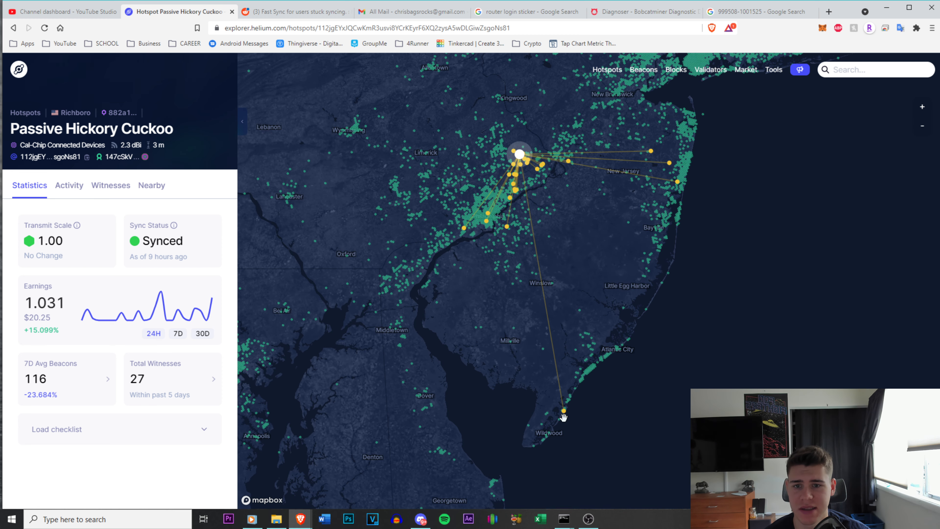
drag(563, 416, 540, 151)
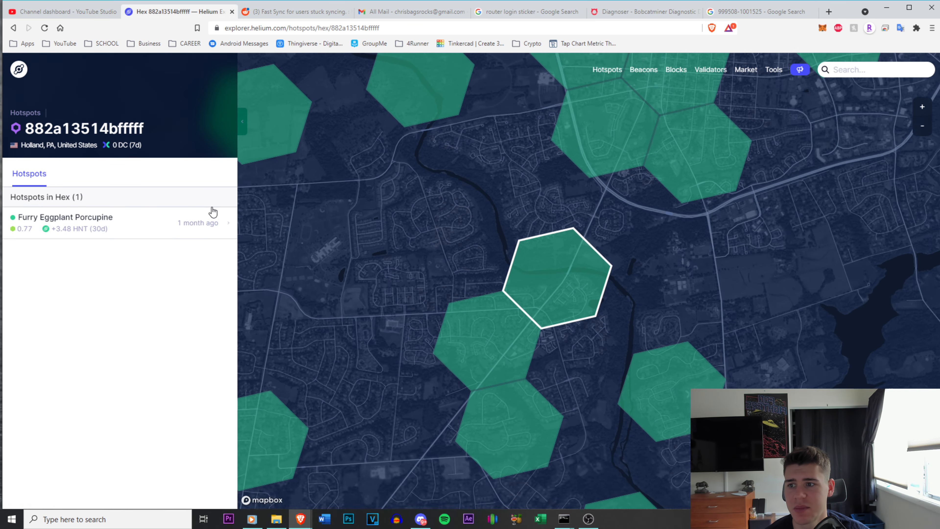
click(63, 217)
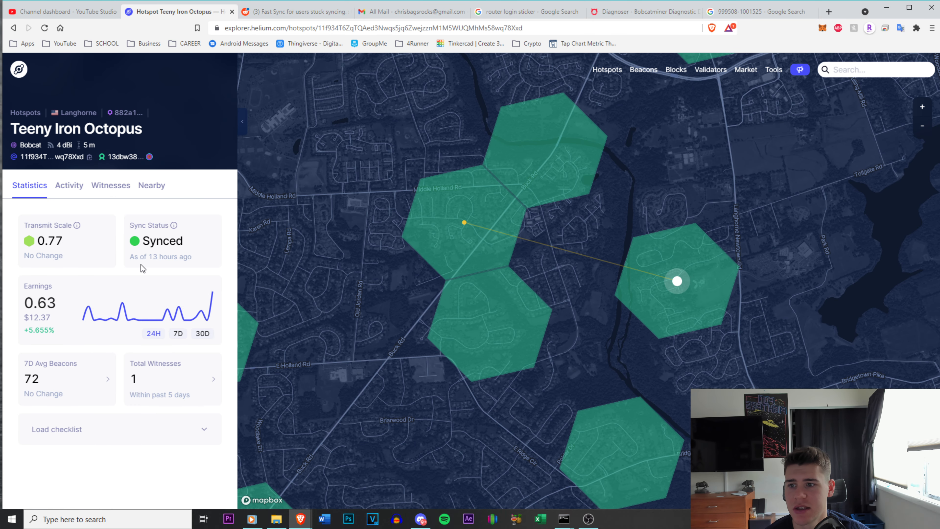
click(178, 334)
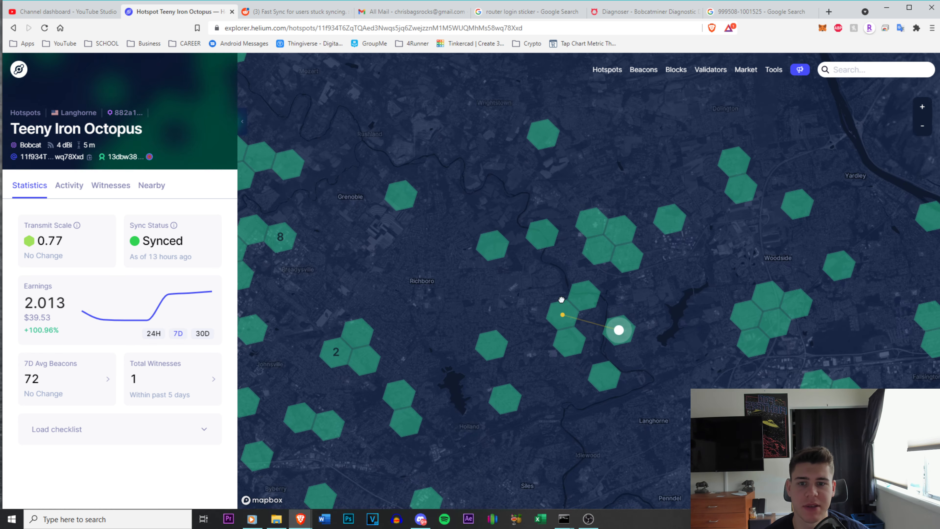
scroll(down, 3)
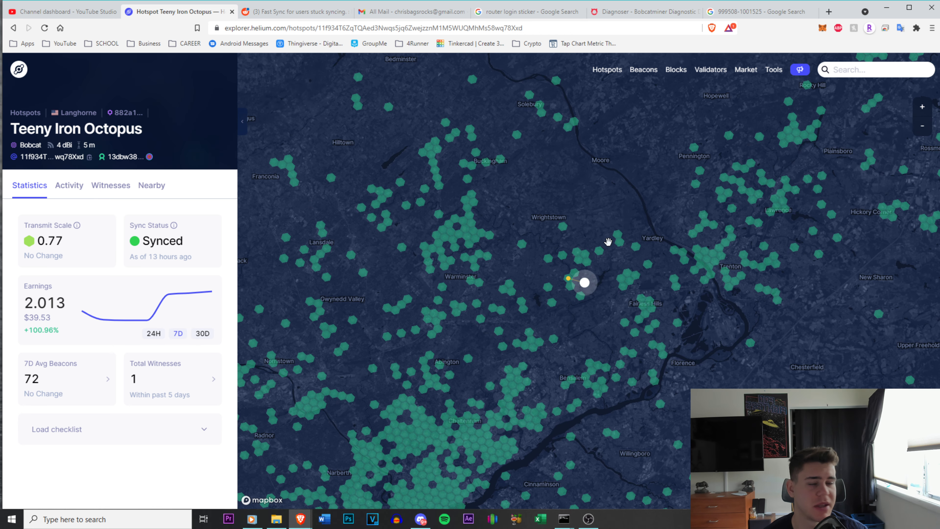
Return to the fast-sync post and skim its comments about the dedicated sync status page
click(293, 13)
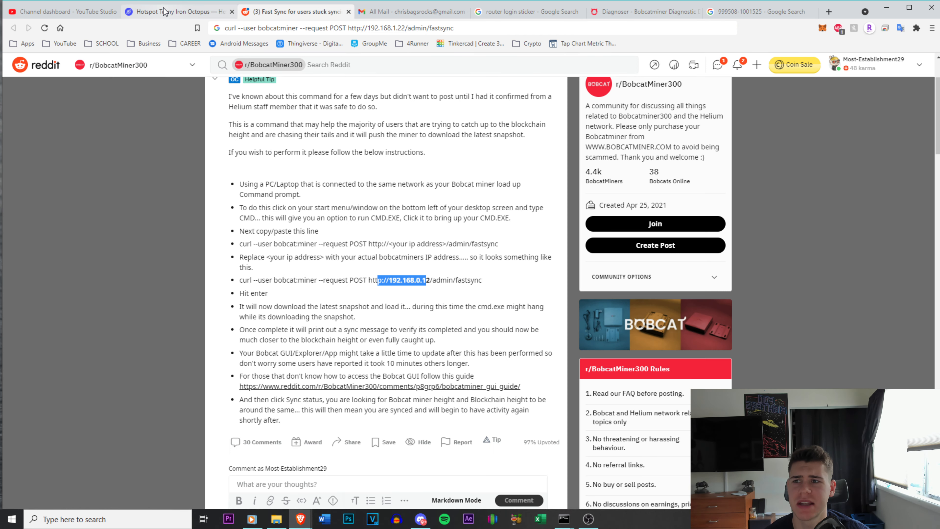
scroll(down, 3)
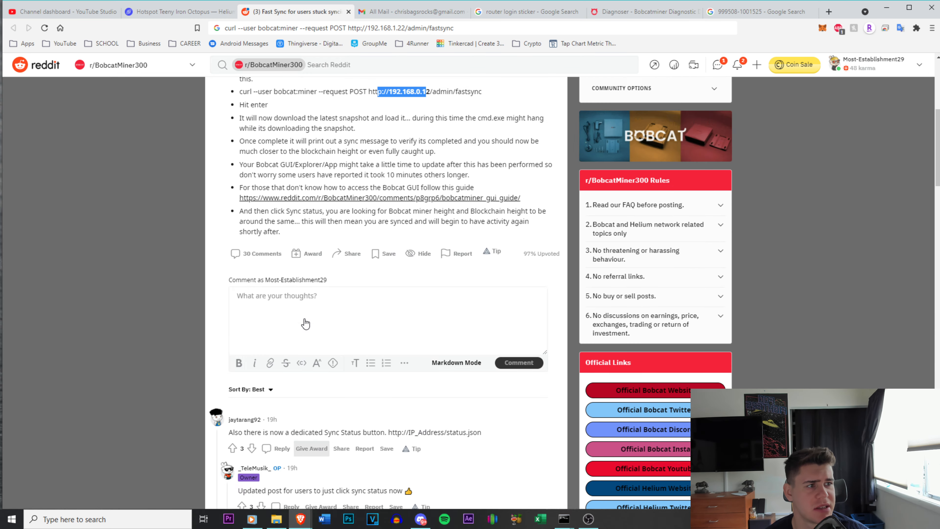
scroll(up, 3)
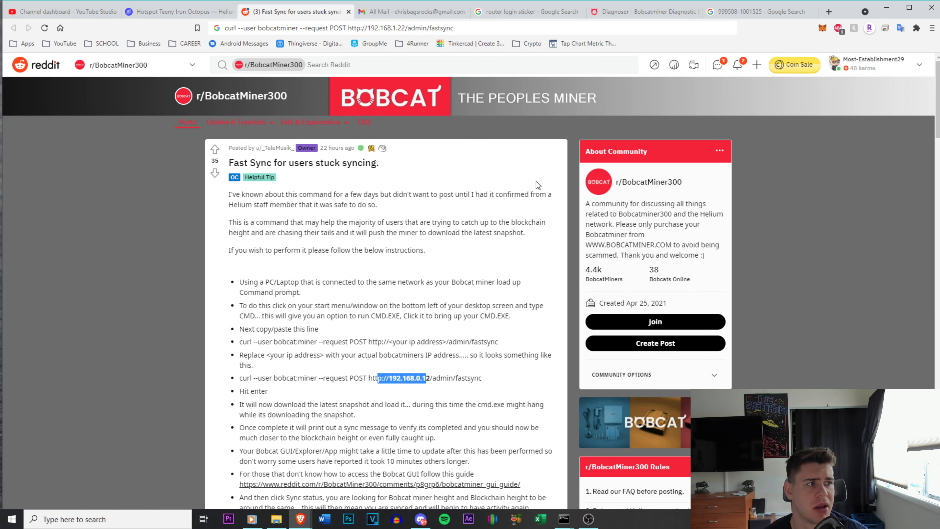
mouse_move(345, 245)
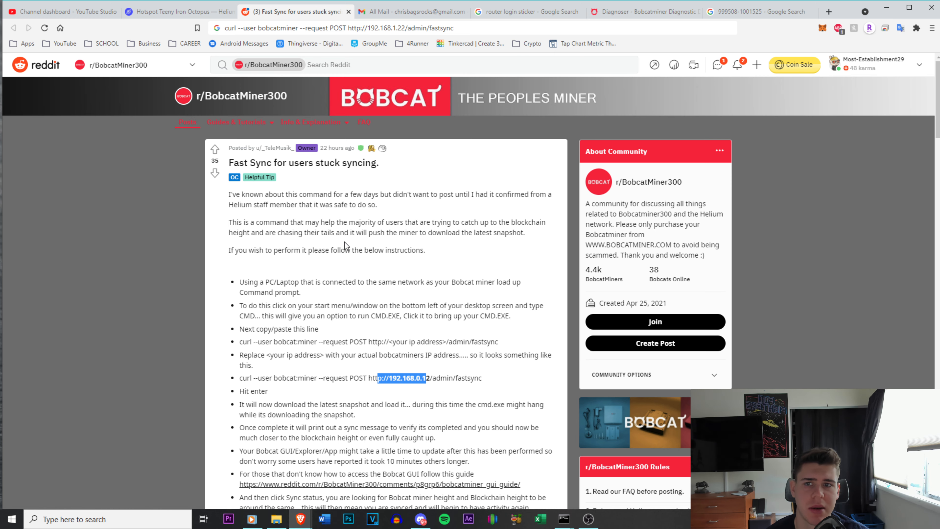